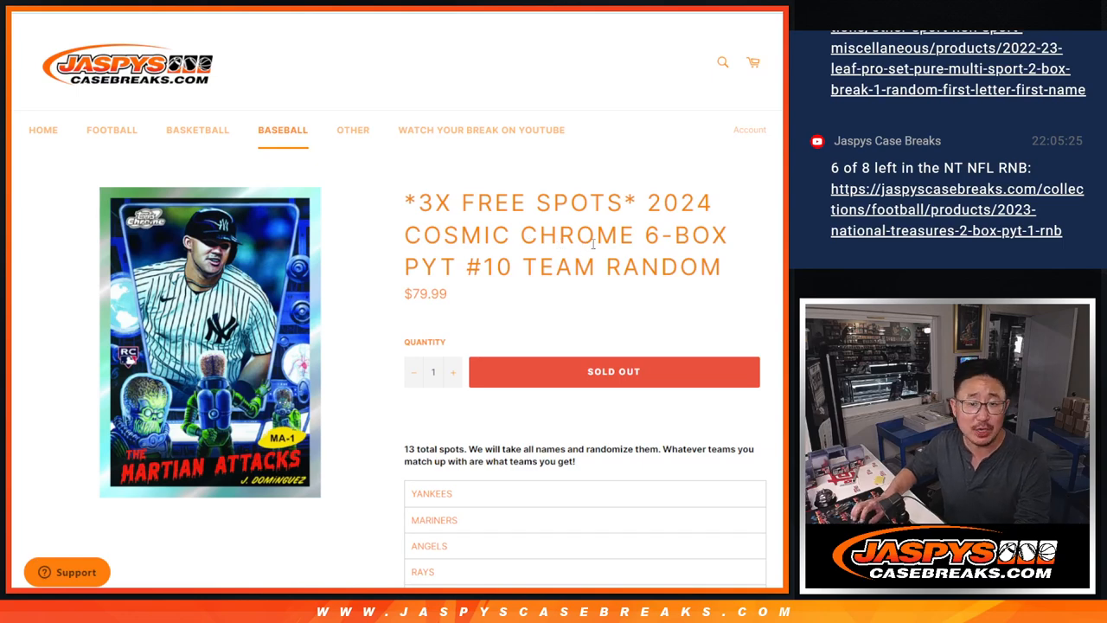
Scroll the Cosmic Chrome team-random listing to review its 13 team spots.
scroll("down", 3)
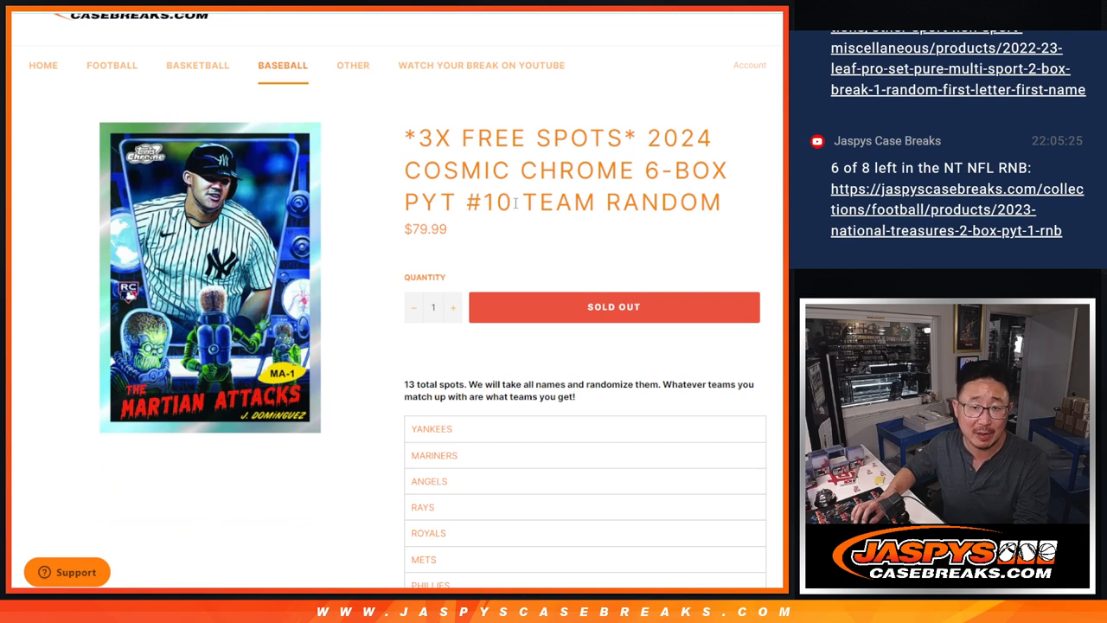
scroll("down", 3)
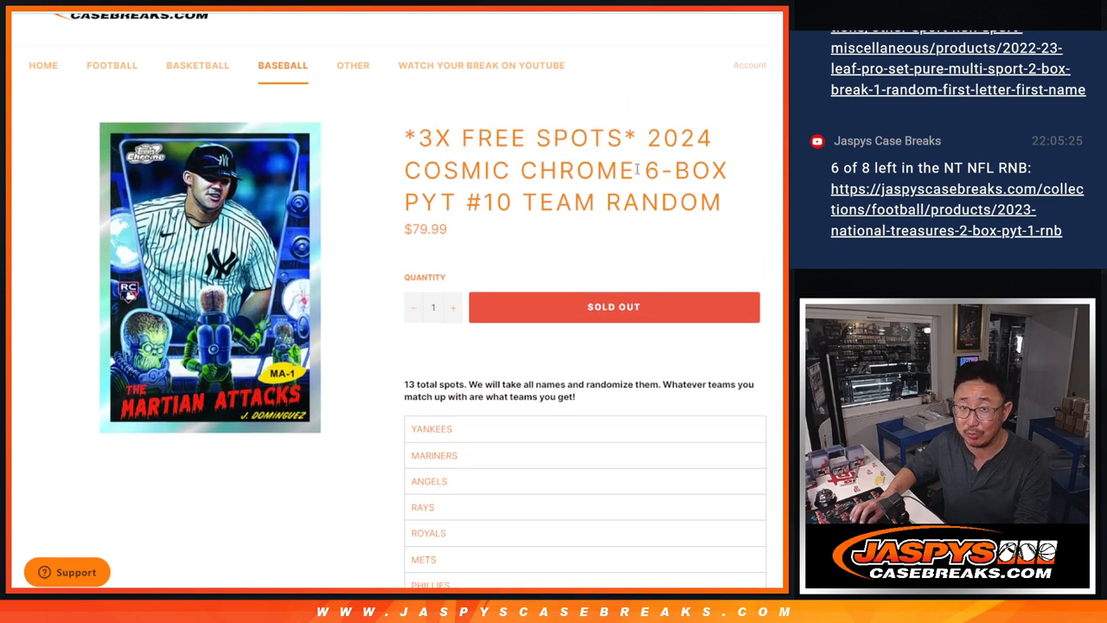
scroll("down", 3)
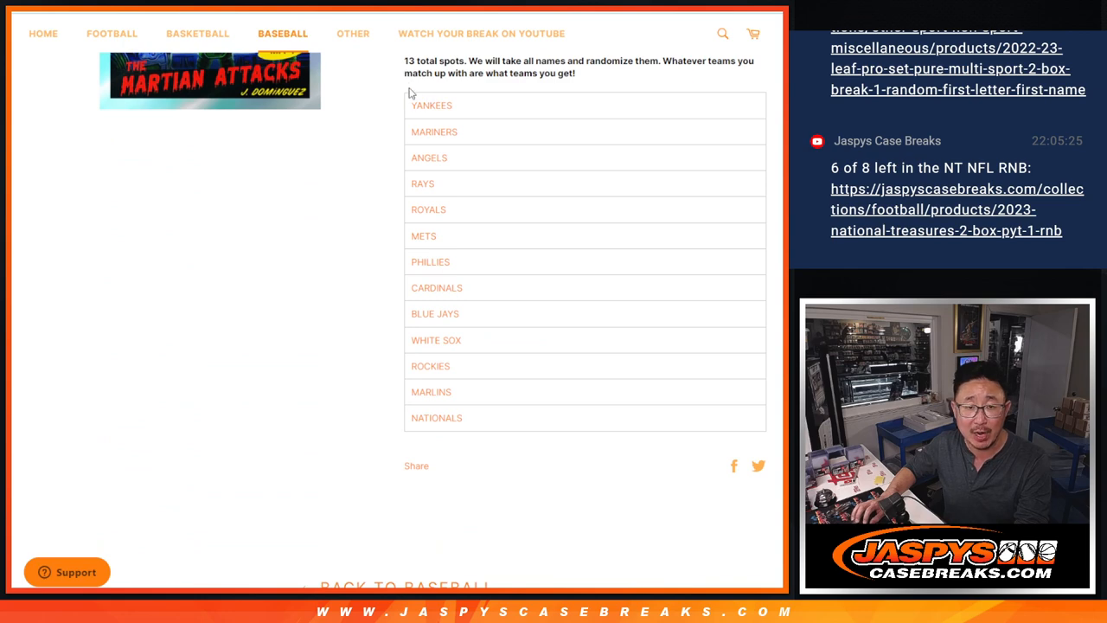
scroll("up", 3)
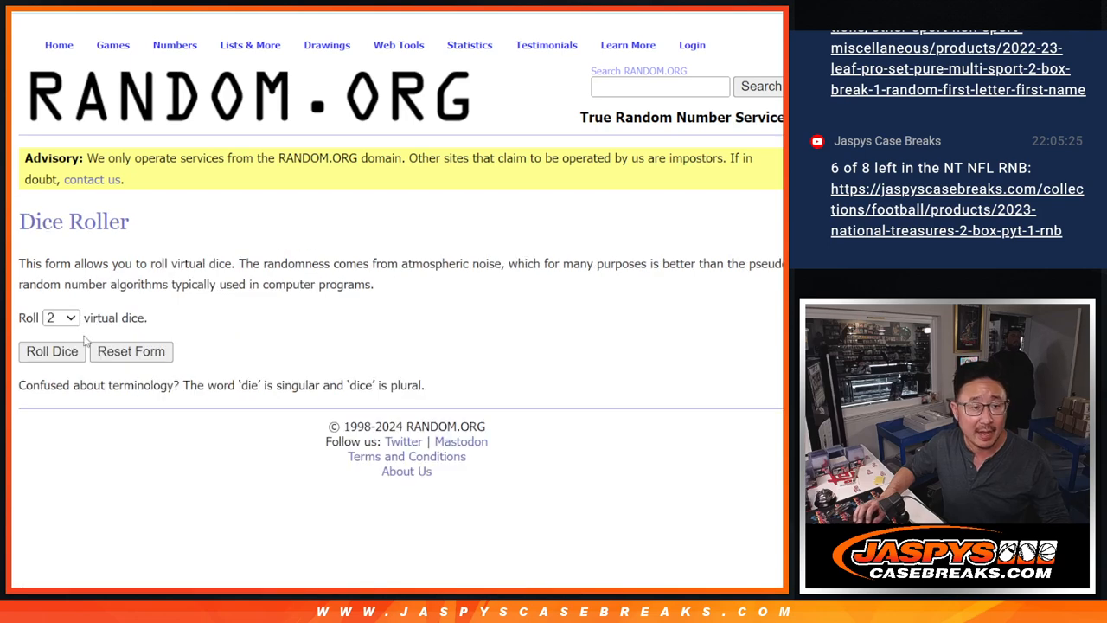
Randomize the 10 participant names in the List Randomizer and reshuffle them repeatedly.
left_click(52, 351)
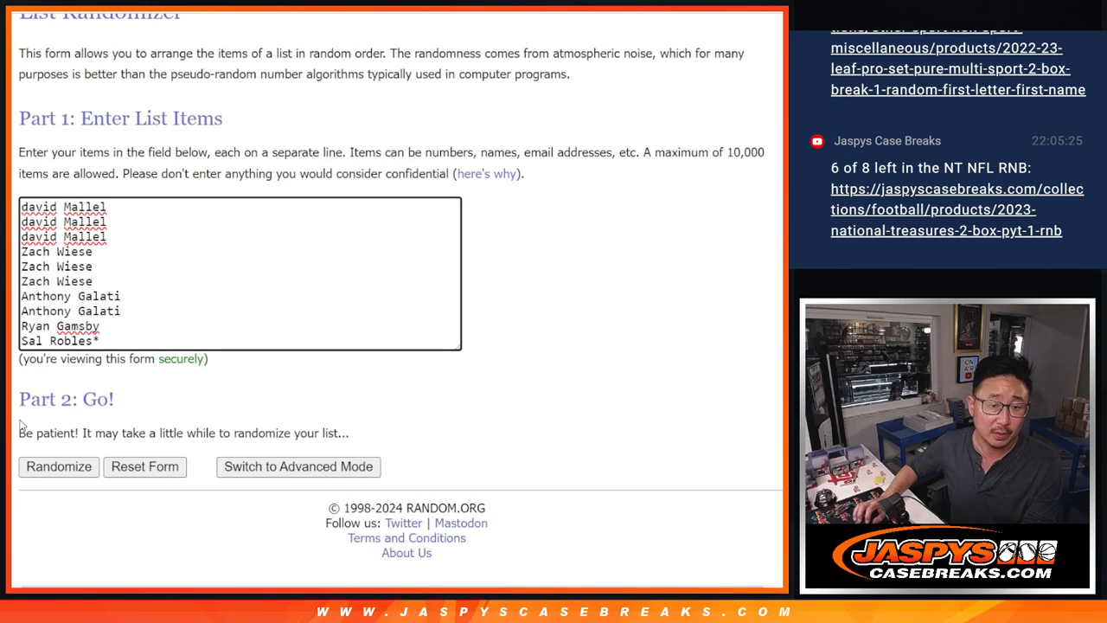
left_click(59, 467)
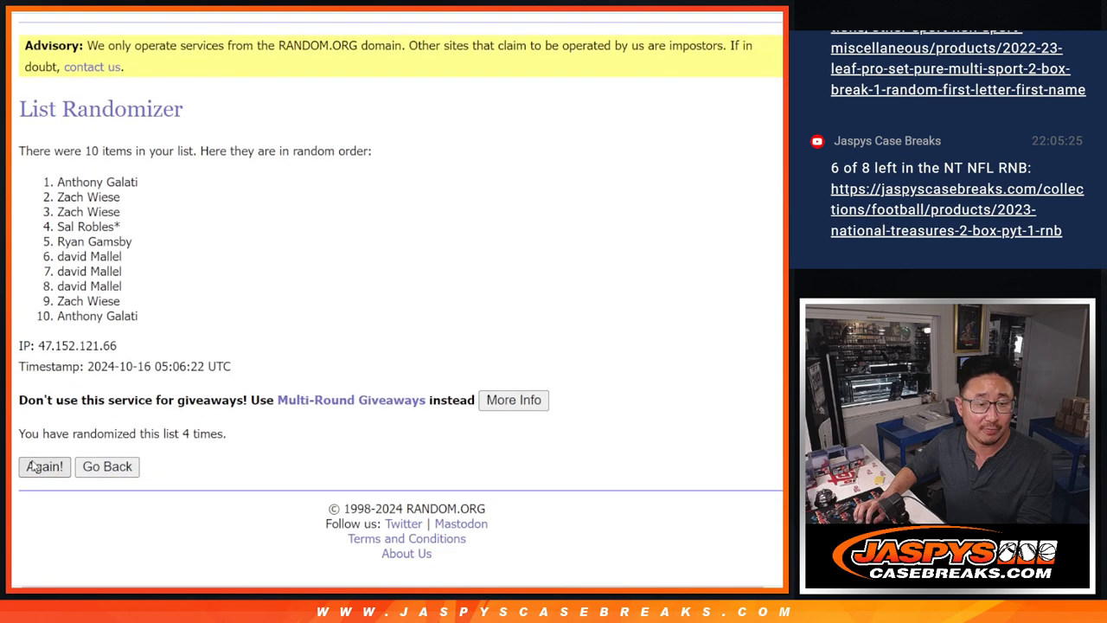
left_click(45, 467)
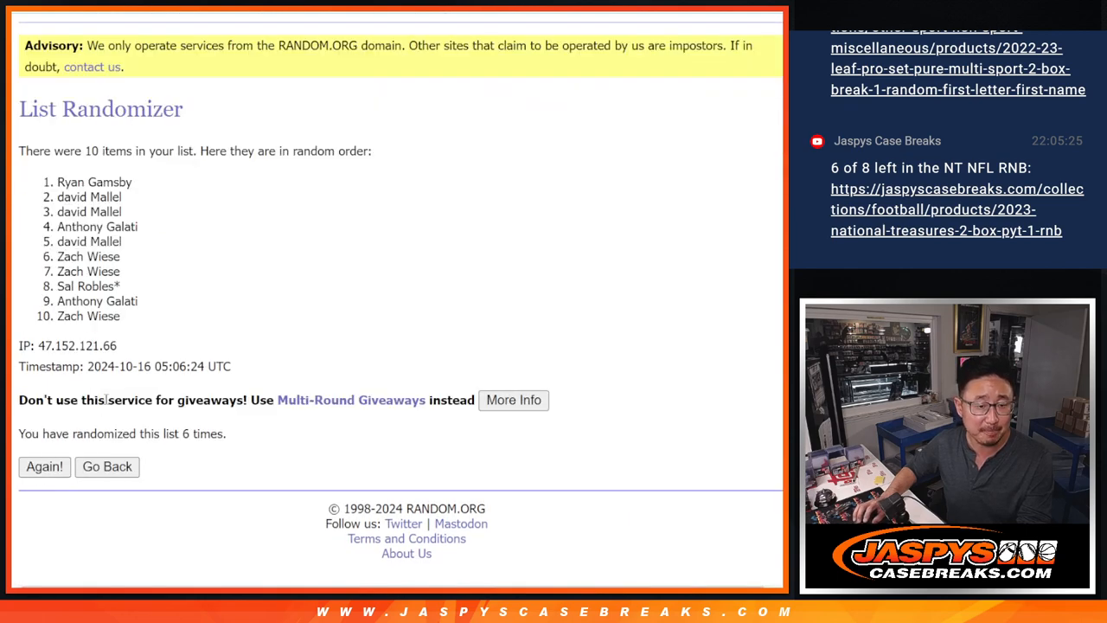
left_click(45, 467)
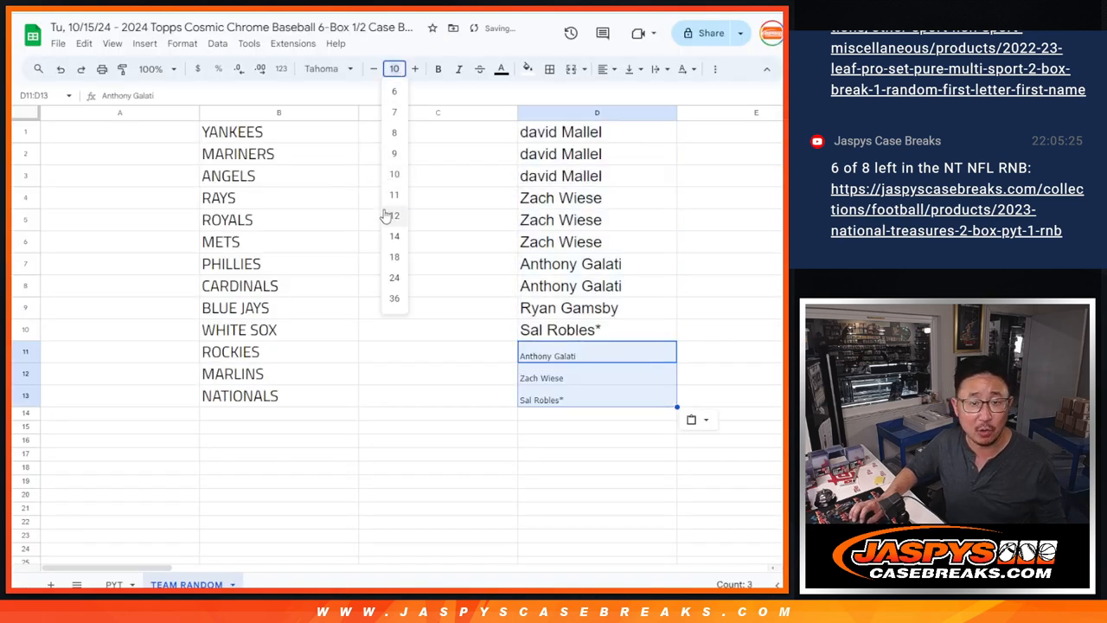
Enlarge the last three names to font size 14, then clear the 13 names from column D.
left_click(394, 236)
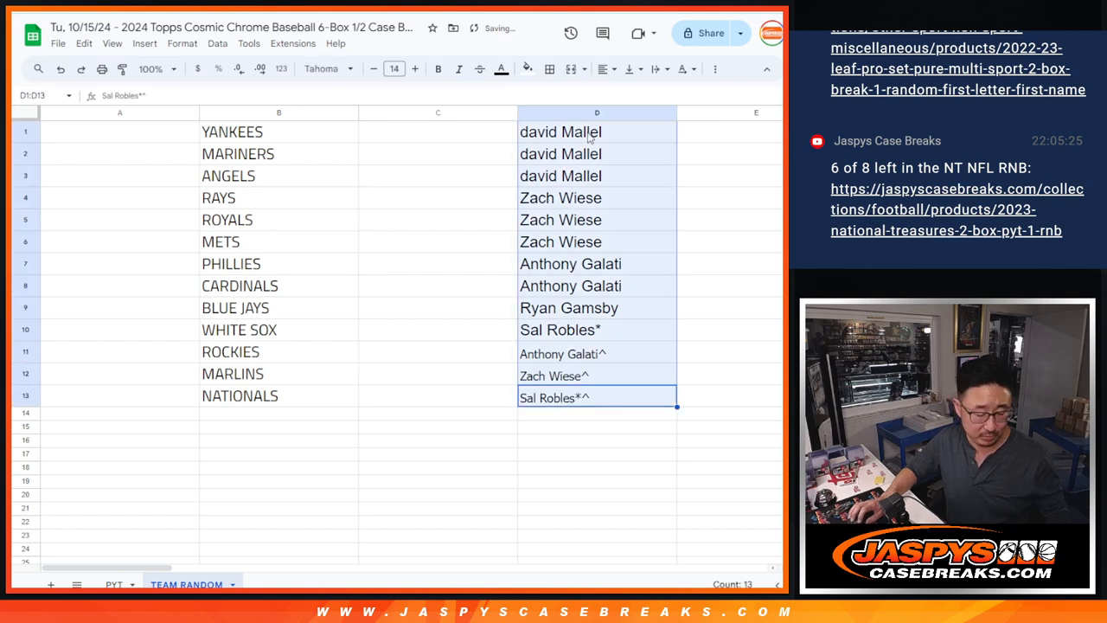
key("Delete")
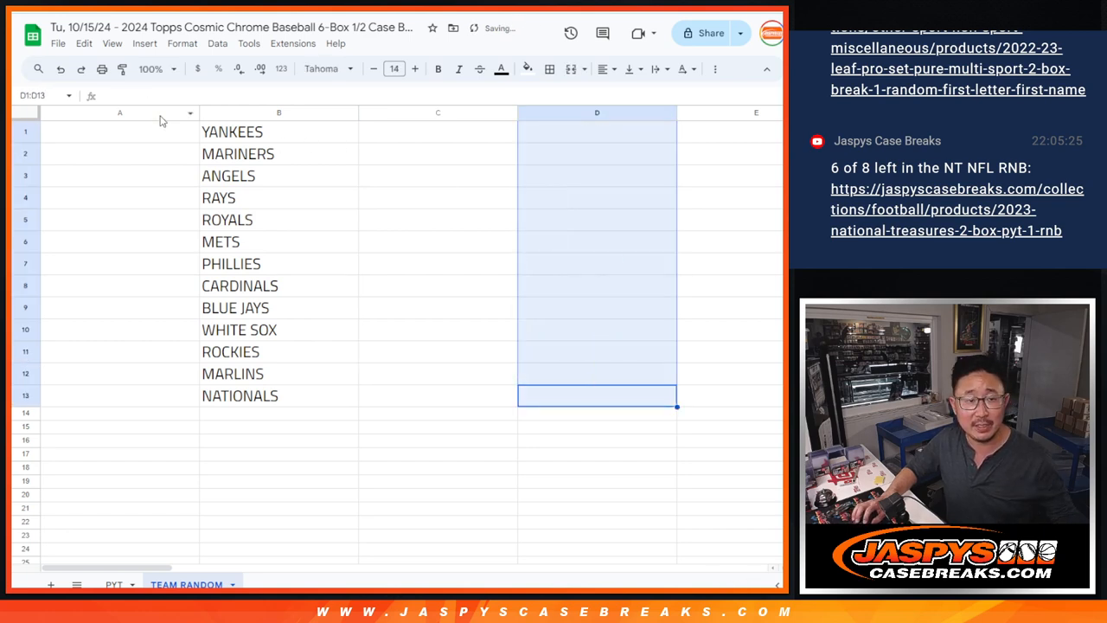
left_click(119, 113)
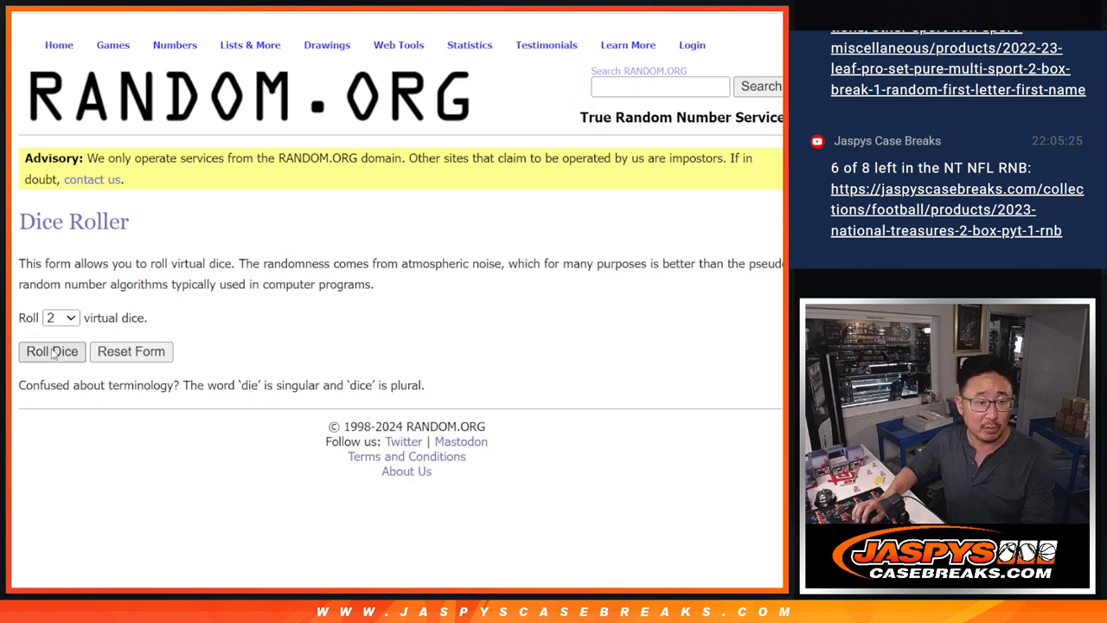
Randomize all 13 names including the ^-marked entries and reshuffle to a seventh order.
left_click(52, 352)
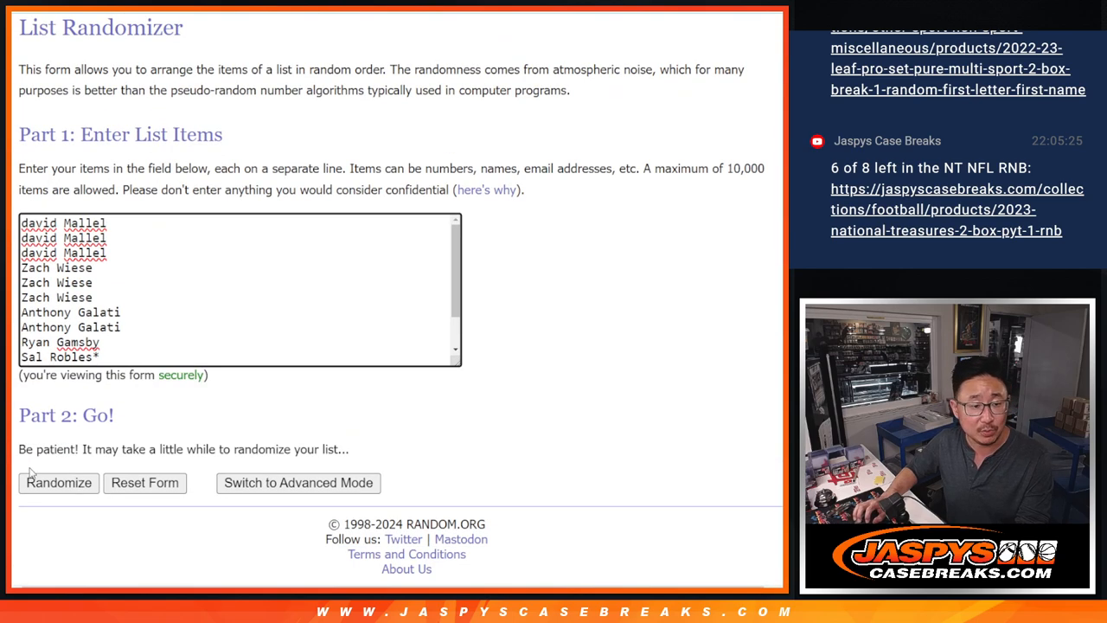
left_click(59, 483)
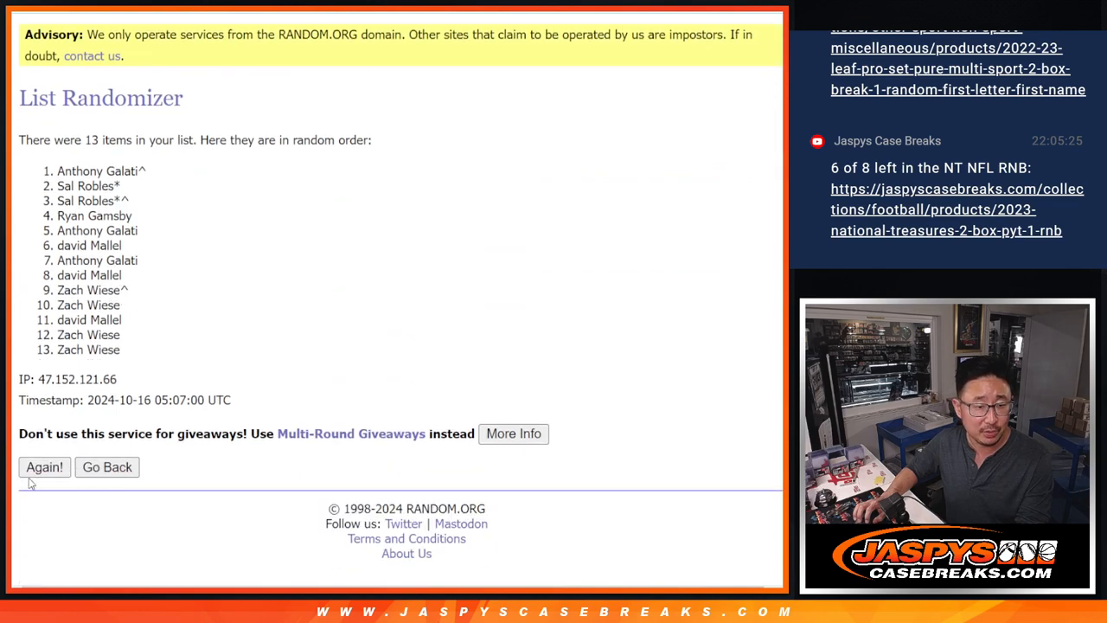
left_click(45, 467)
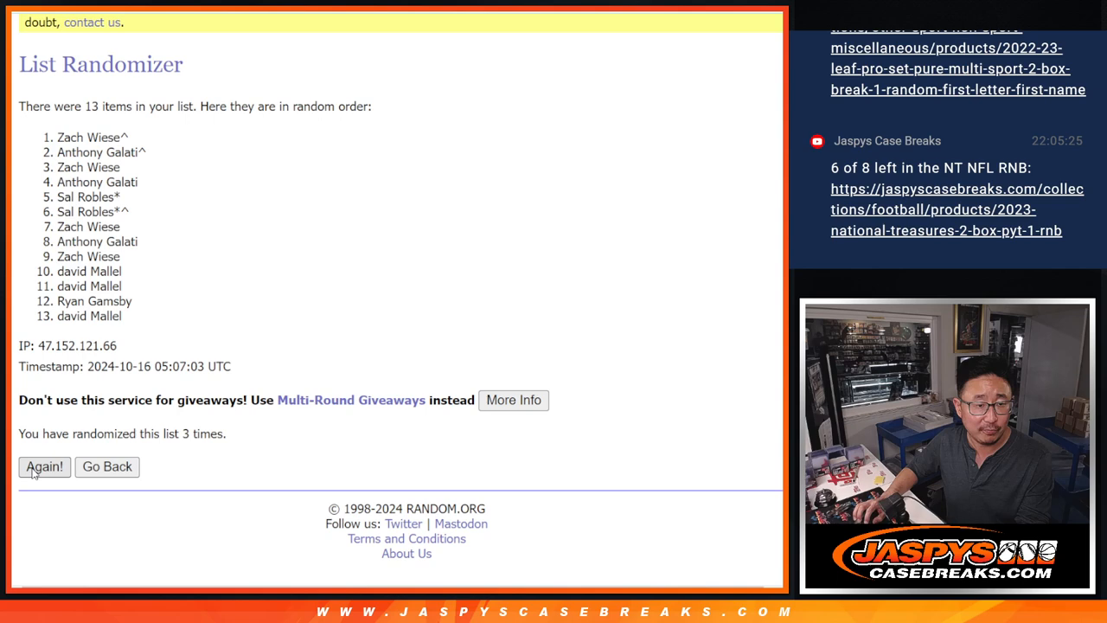
left_click(45, 467)
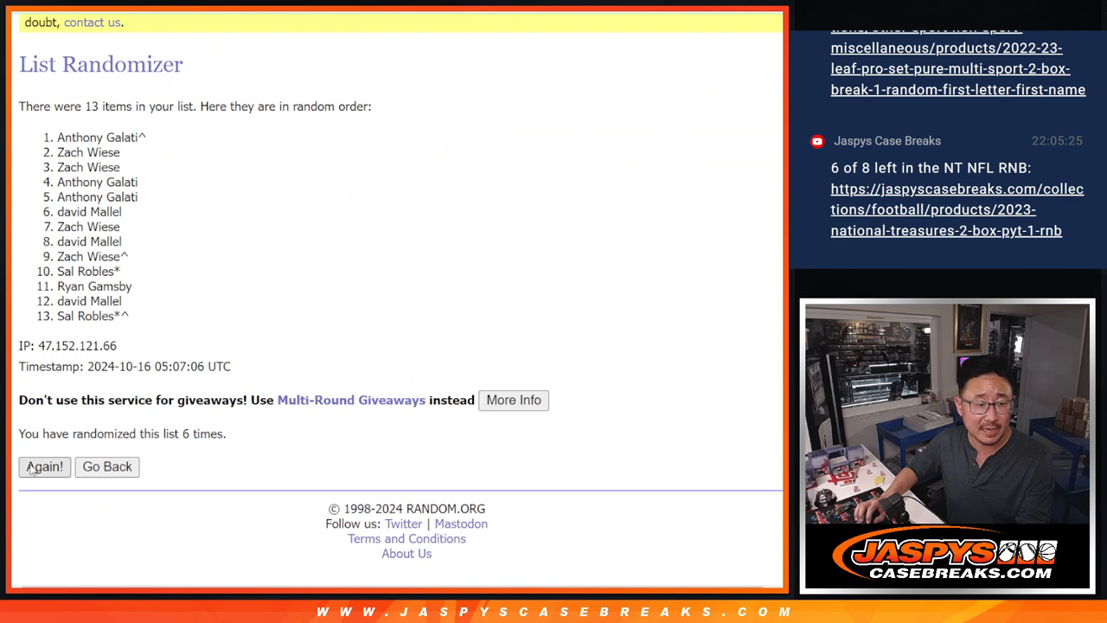
left_click(45, 467)
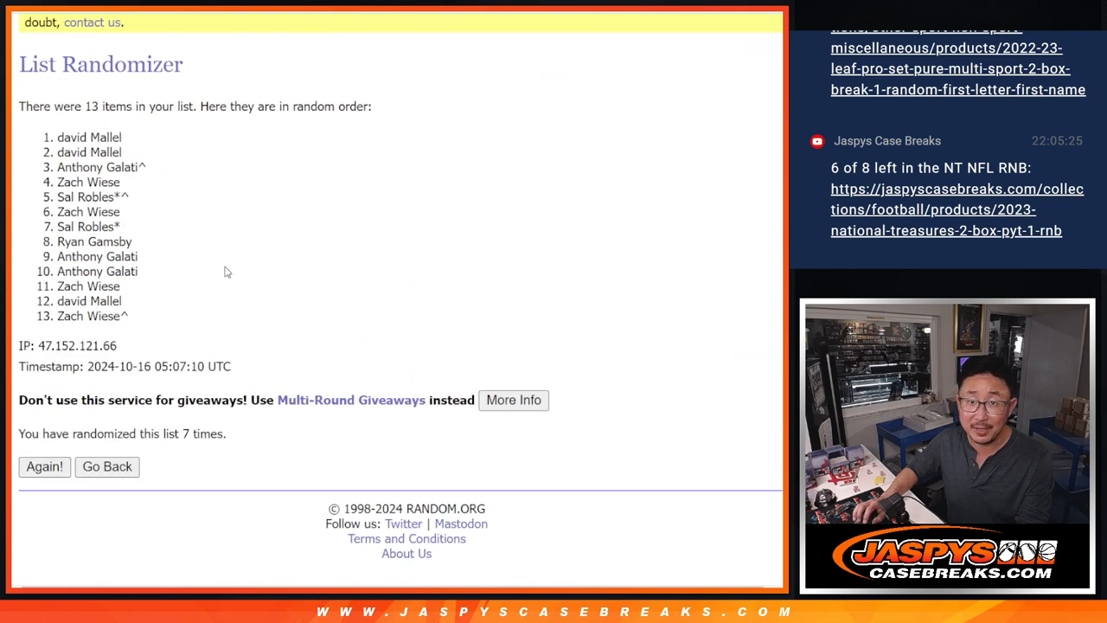
left_click(45, 467)
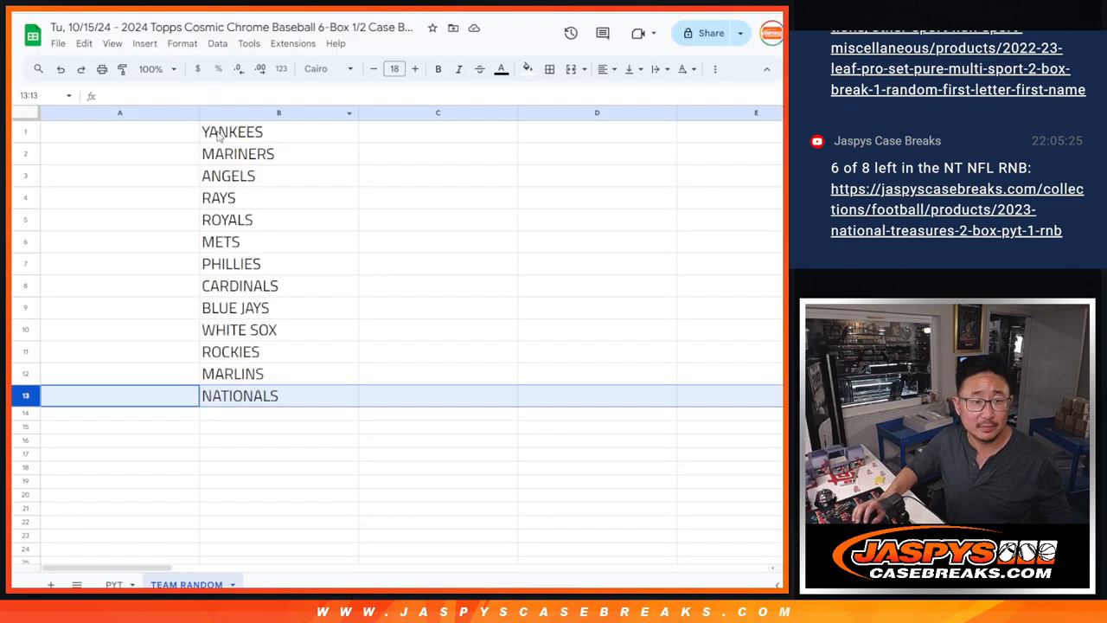
Paste the 13 randomized names into column A starting beside YANKEES and check WHITE SOX's match.
left_click(392, 69)
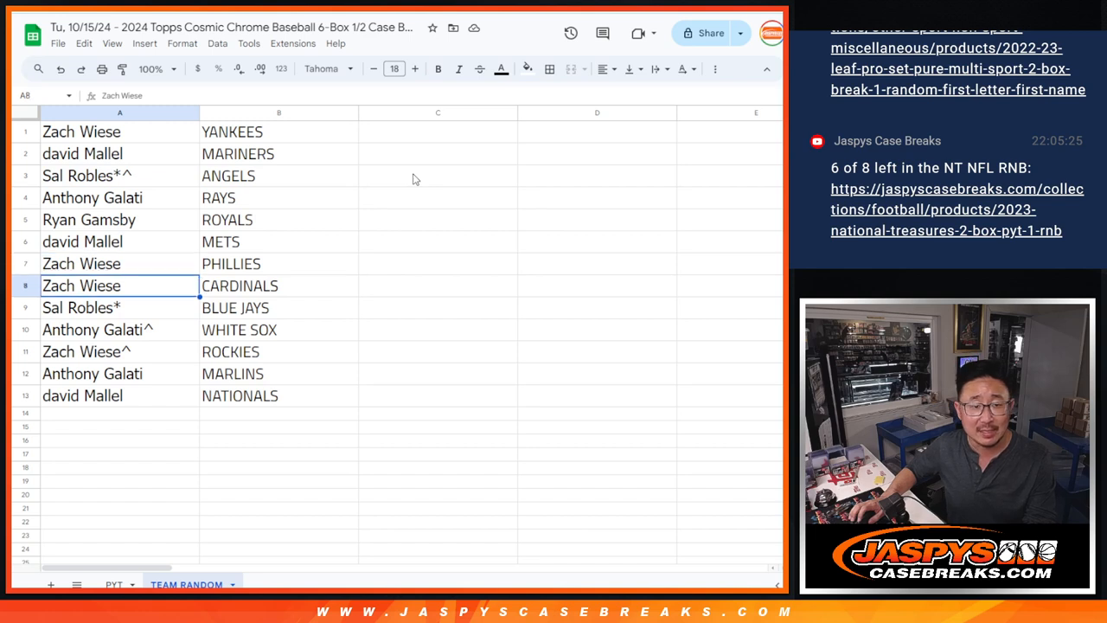
left_click(120, 329)
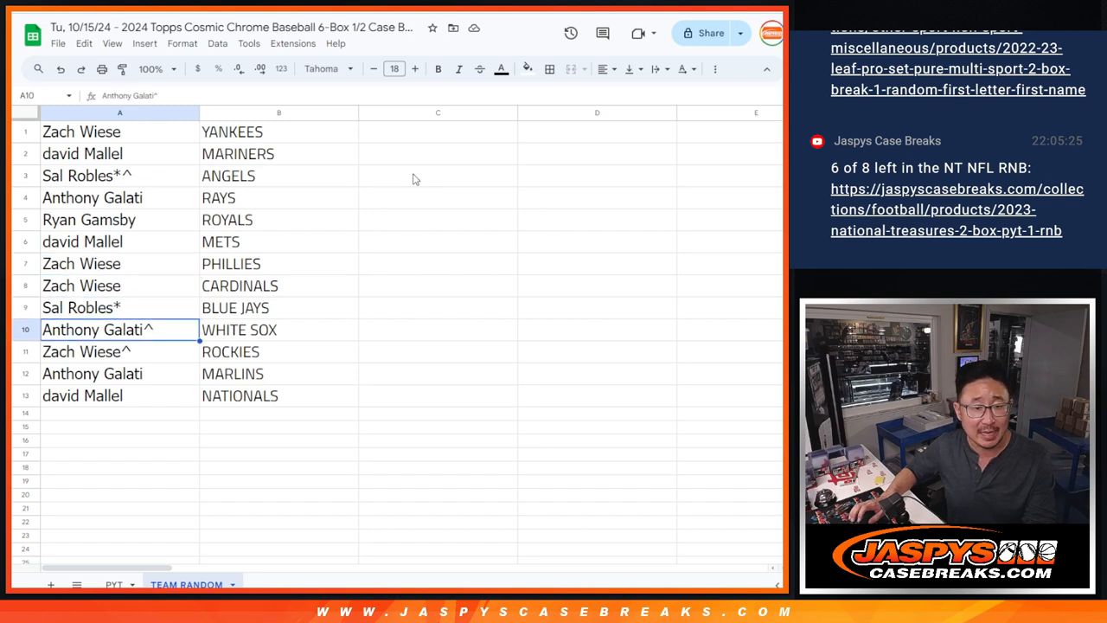